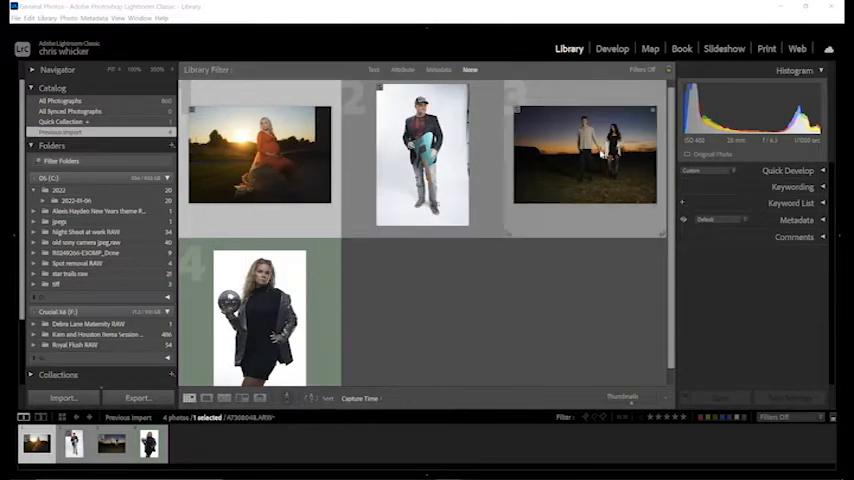
{"action": "mouse_move", "coordinate": [603, 185]}
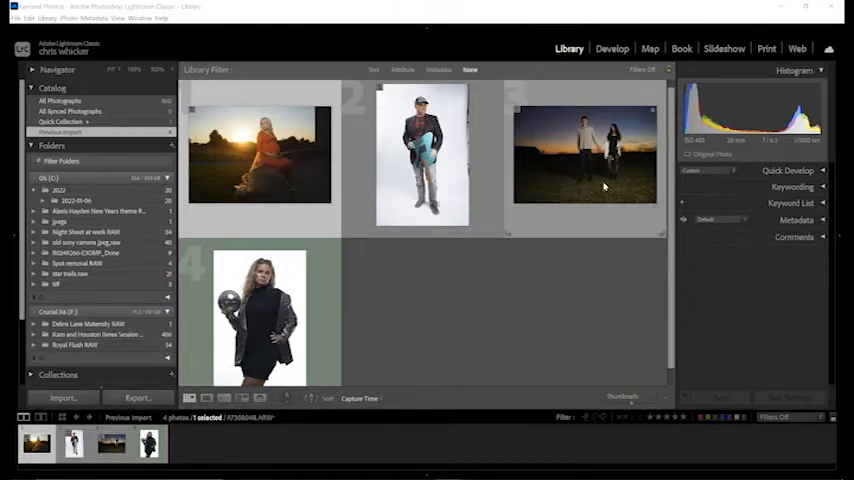
{"action": "mouse_move", "coordinate": [594, 188]}
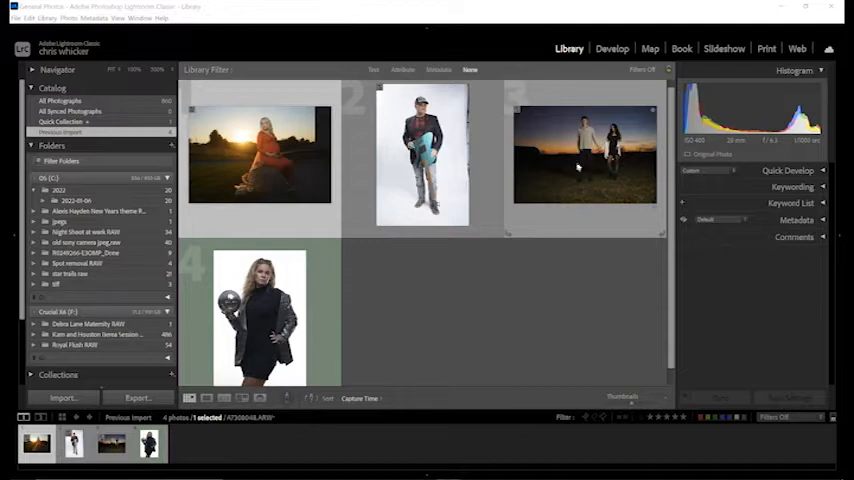
{"action": "mouse_move", "coordinate": [602, 150]}
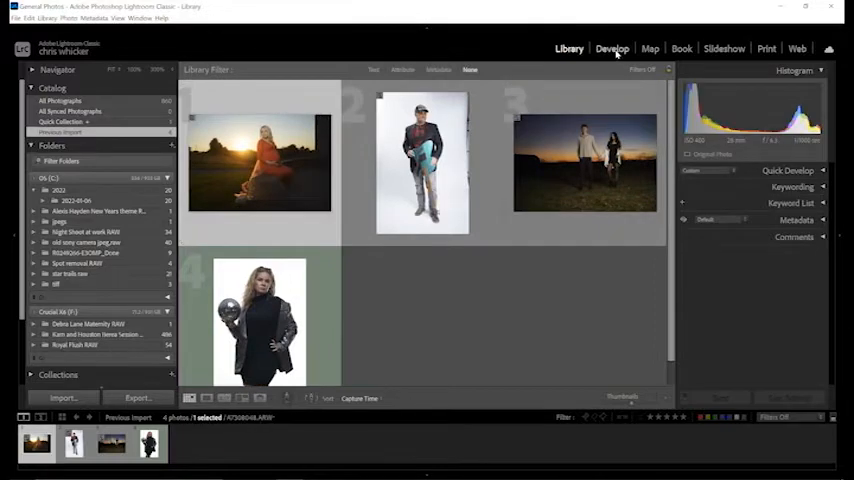
Open the maternity sunset photo in Develop and drag Highlights down to -100.
{"action": "left_click", "coordinate": [611, 47]}
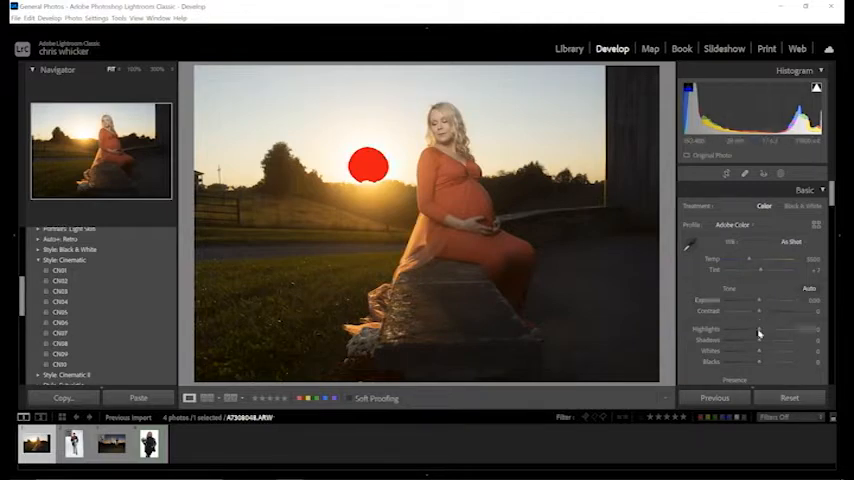
{"action": "left_click_drag", "start_coordinate": [760, 329], "coordinate": [745, 329]}
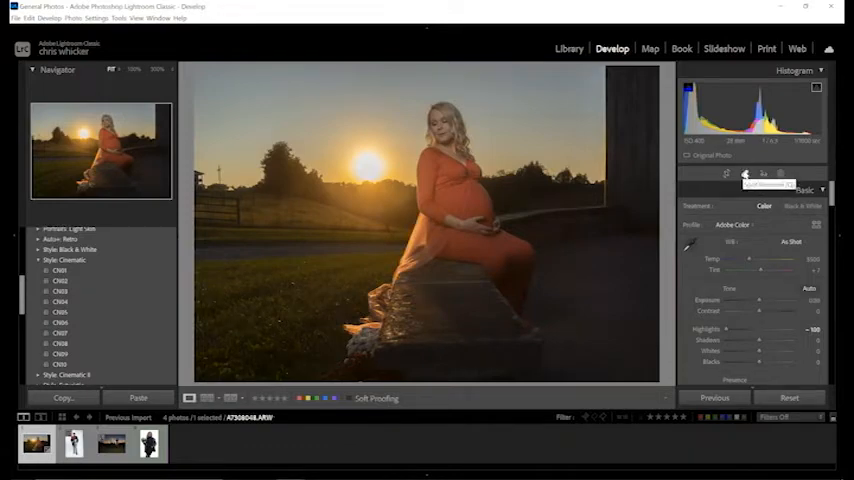
Activate spot healing to clear sensor dust from the sunset sky.
{"action": "left_click", "coordinate": [742, 174]}
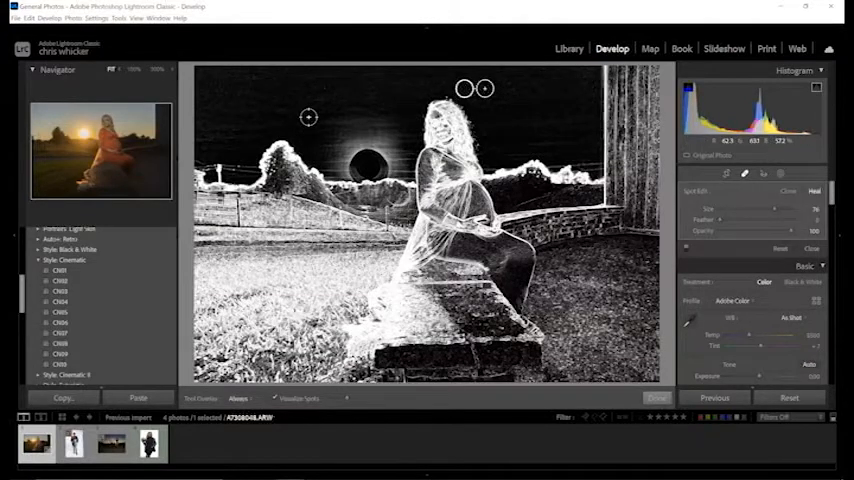
{"action": "mouse_move", "coordinate": [243, 91]}
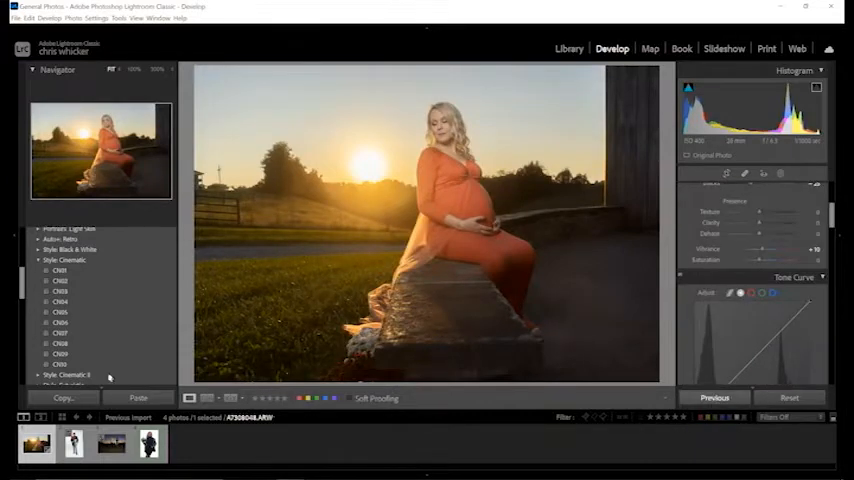
Return to the four-photo Library grid after the +10 vibrance edit.
{"action": "left_click", "coordinate": [567, 47]}
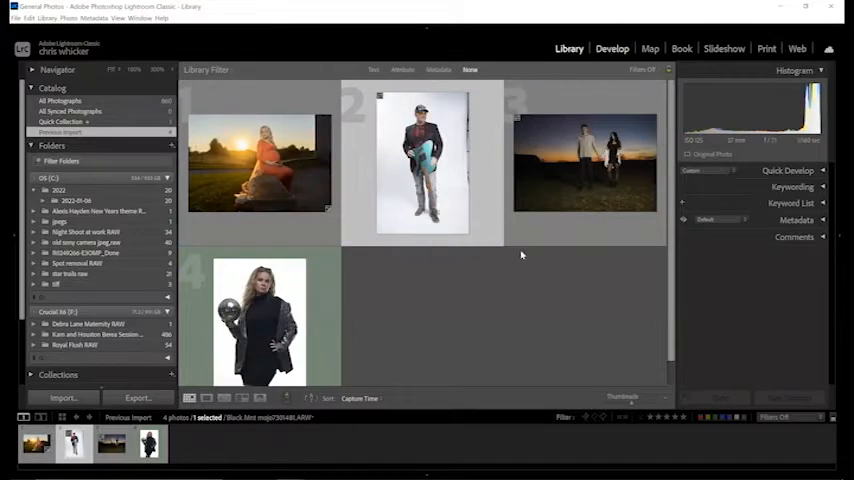
Open the guitarist photo in Develop, lower Highlights to -60 and slightly darken shadows.
{"action": "left_click", "coordinate": [611, 47]}
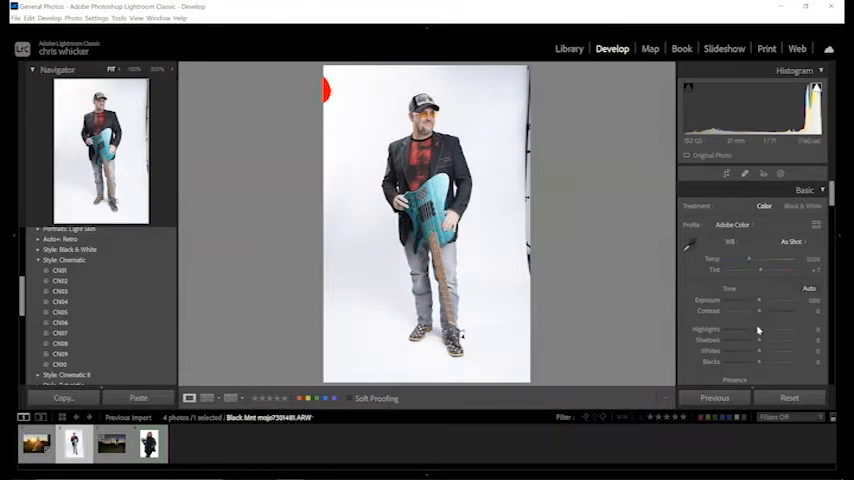
{"action": "left_click_drag", "start_coordinate": [782, 329], "coordinate": [750, 329]}
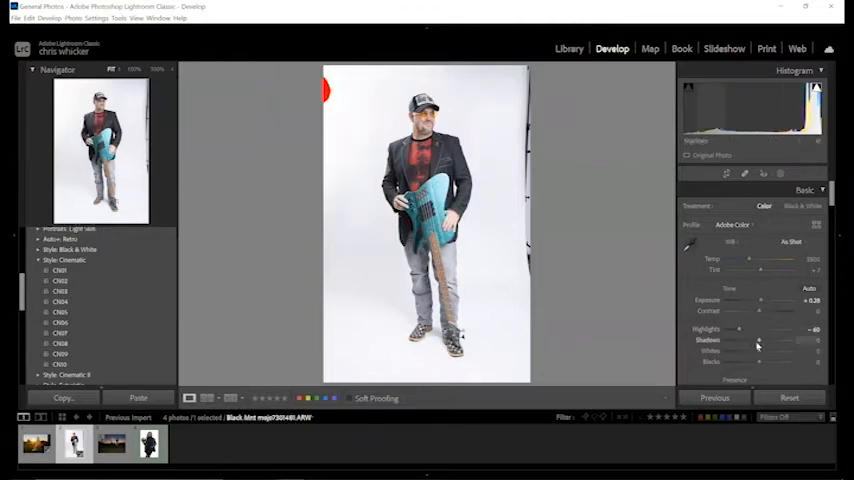
{"action": "left_click_drag", "start_coordinate": [758, 340], "coordinate": [770, 340]}
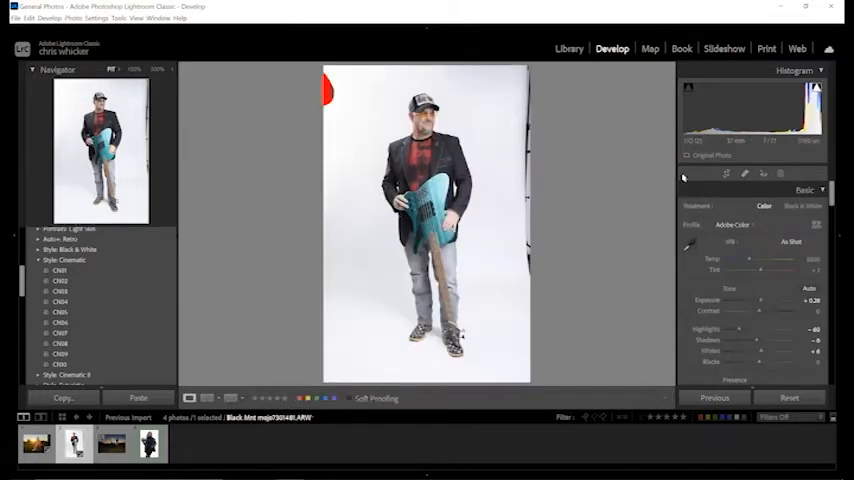
Drop the guitarist photo's Highlights to -100, then open the sunset couple photo in Develop.
{"action": "left_click", "coordinate": [726, 174]}
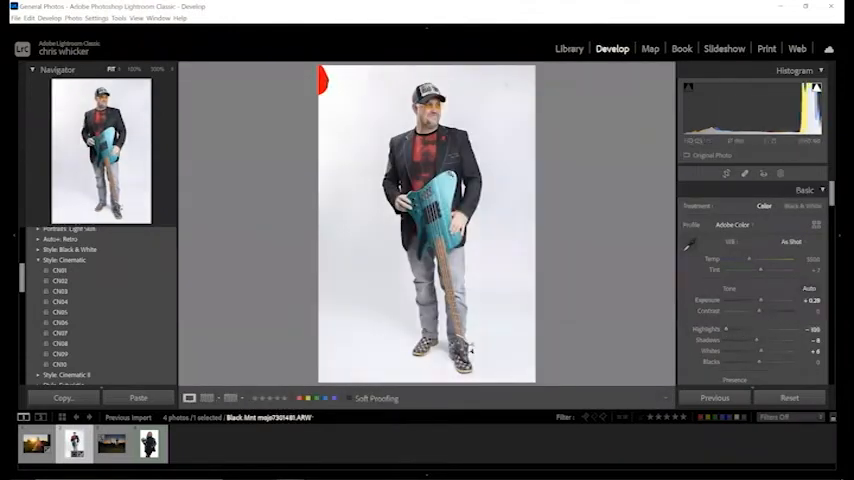
{"action": "left_click", "coordinate": [566, 47]}
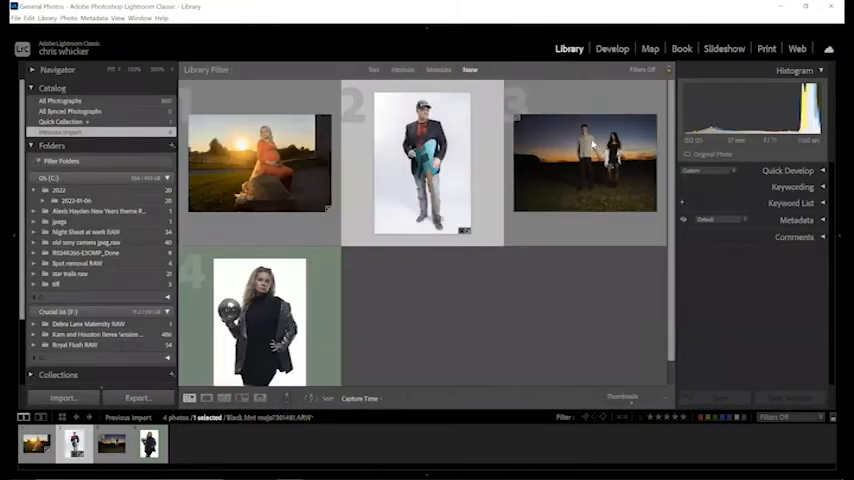
{"action": "left_click", "coordinate": [612, 47]}
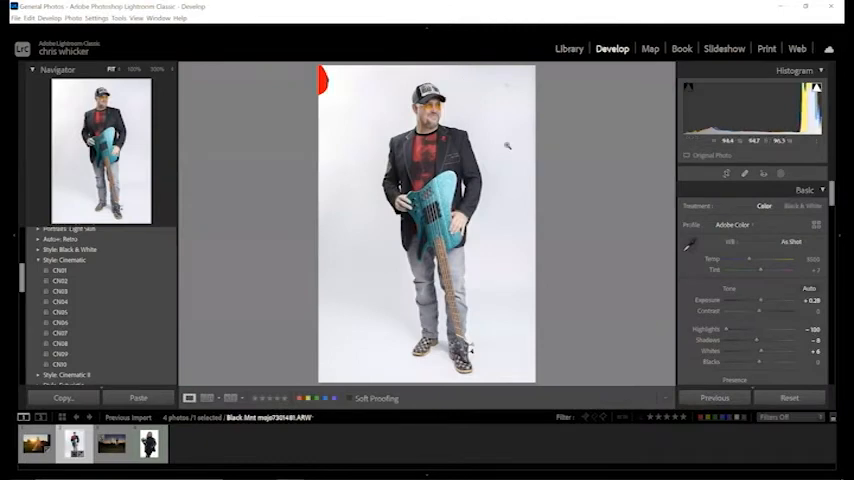
{"action": "left_click", "coordinate": [565, 47]}
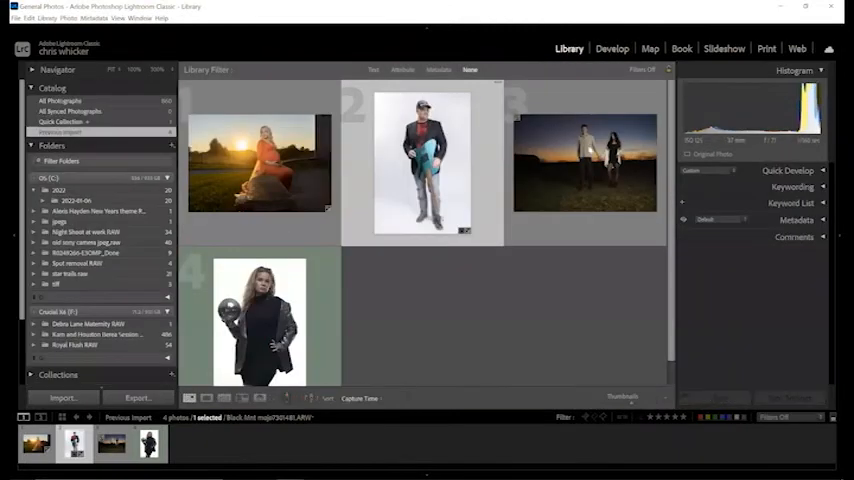
{"action": "left_click", "coordinate": [611, 48]}
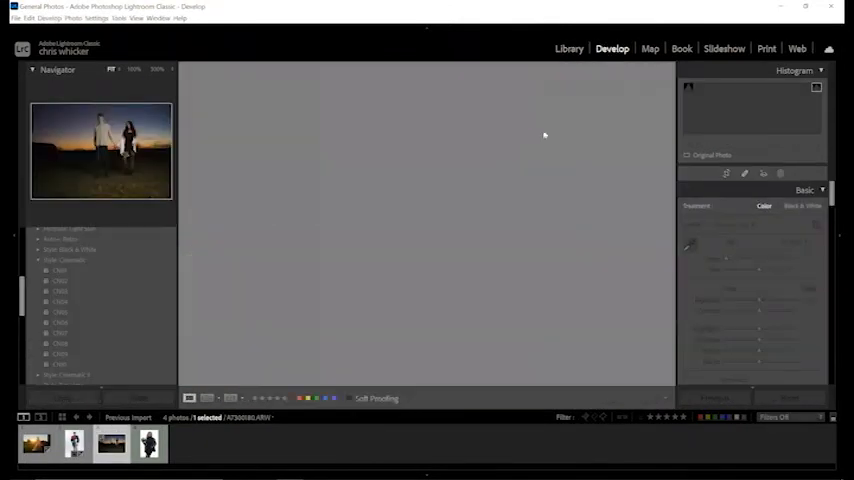